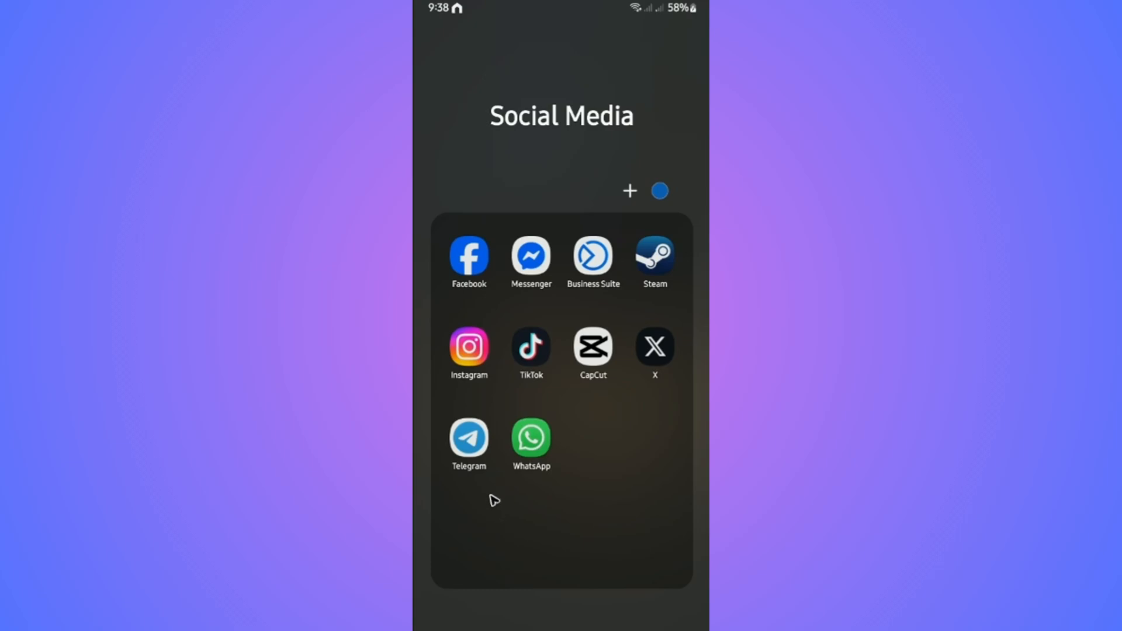
{"action": "mouse_move", "coordinate": [461, 505]}
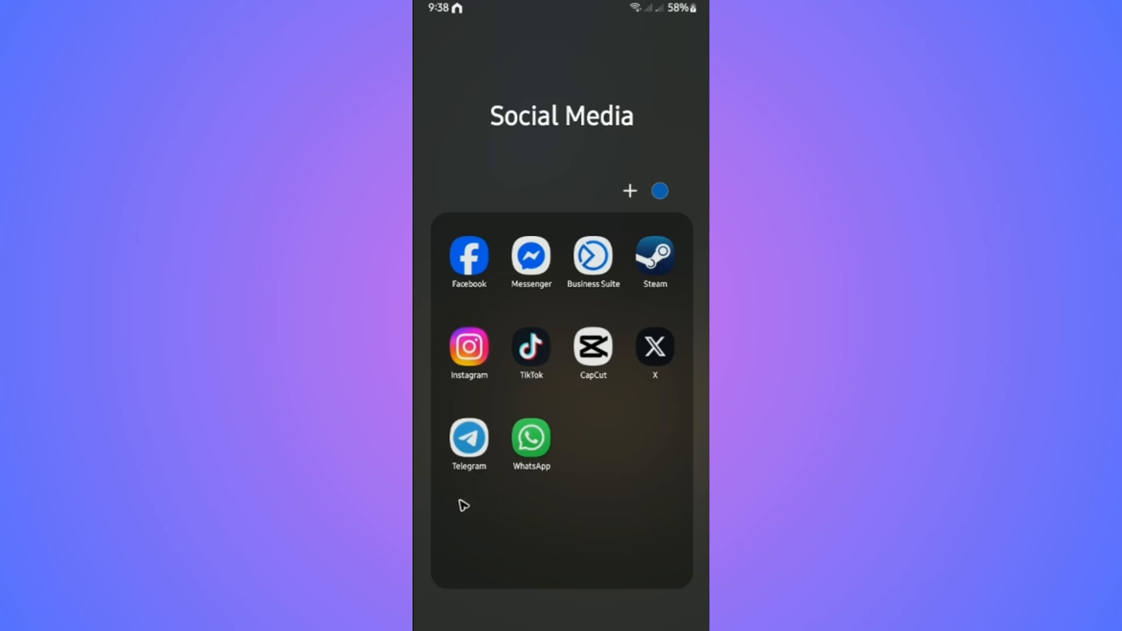
{"action": "mouse_move", "coordinate": [464, 466]}
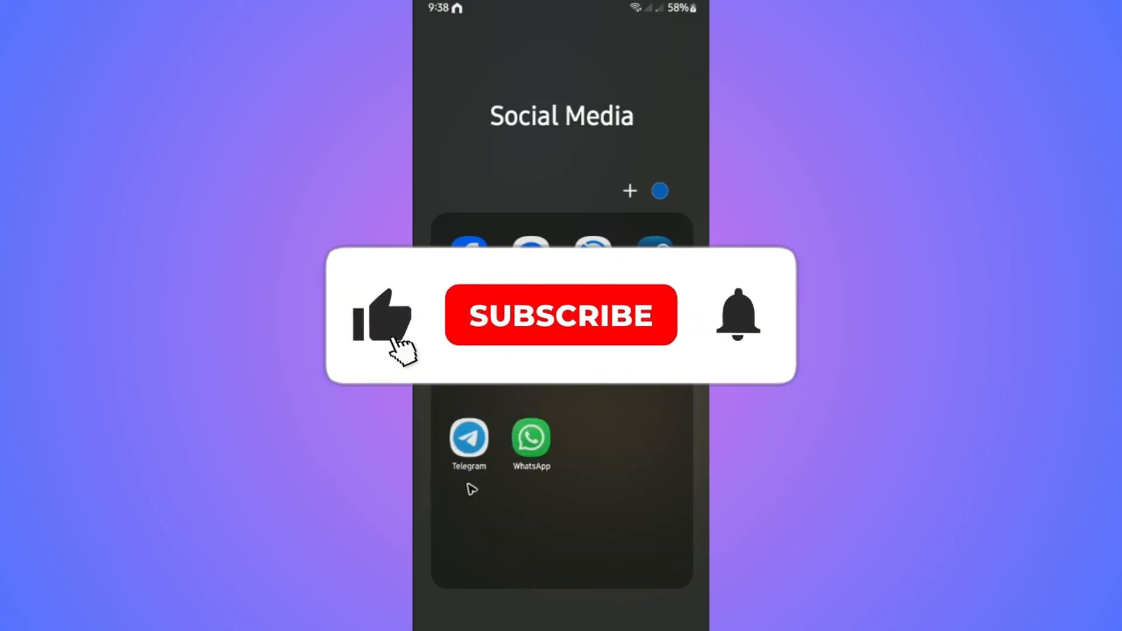
- Close the Social Media folder to return to the full home screen
{"action": "left_click", "coordinate": [559, 316]}
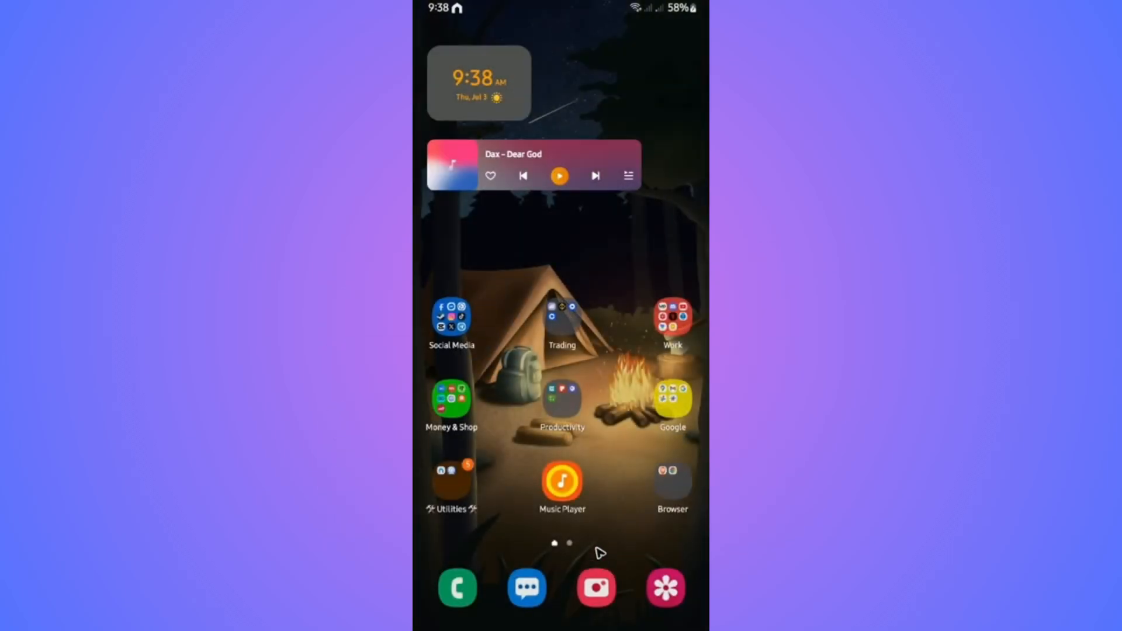
- Launch Chrome, cancel the default-browser prompt and enter 'help.twitter' in the address bar
{"action": "left_click", "coordinate": [671, 480]}
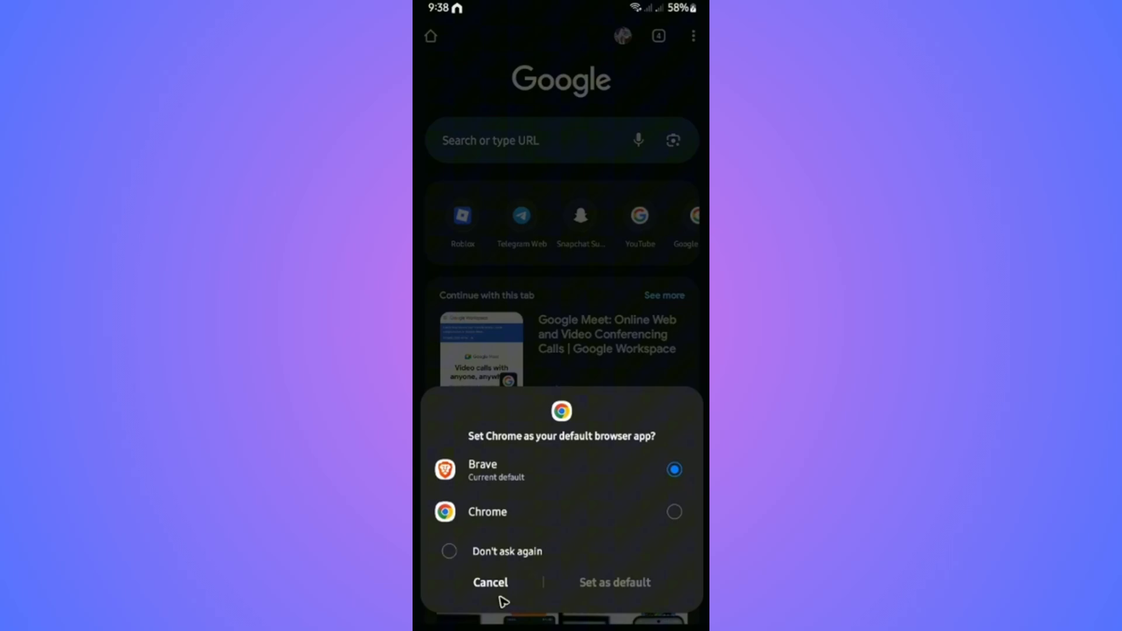
{"action": "left_click", "coordinate": [490, 582]}
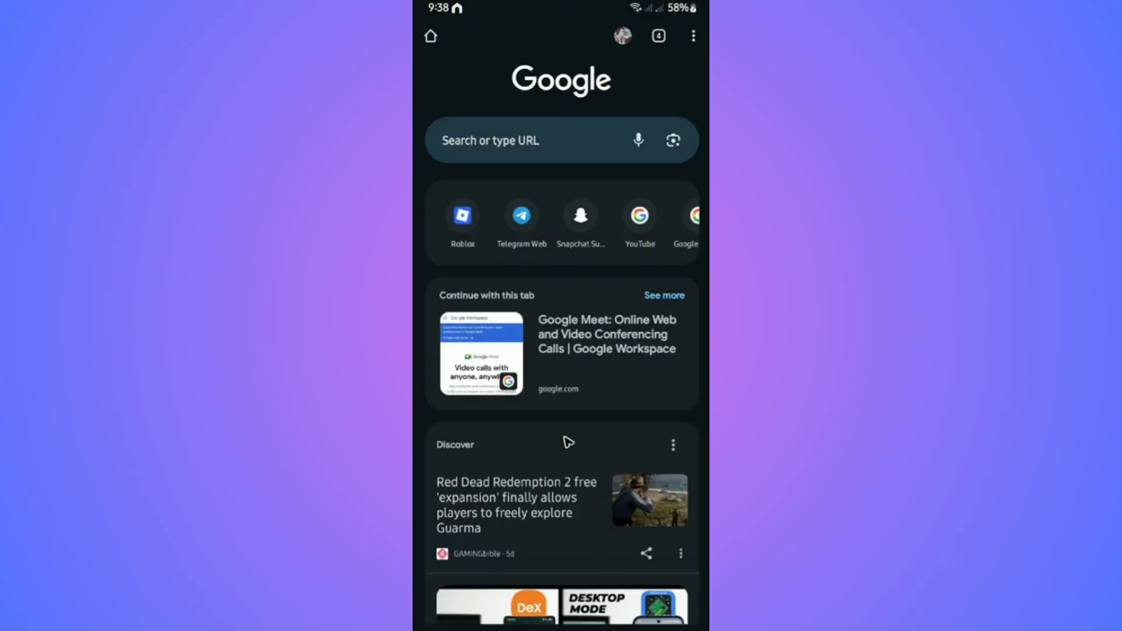
{"action": "mouse_move", "coordinate": [547, 149]}
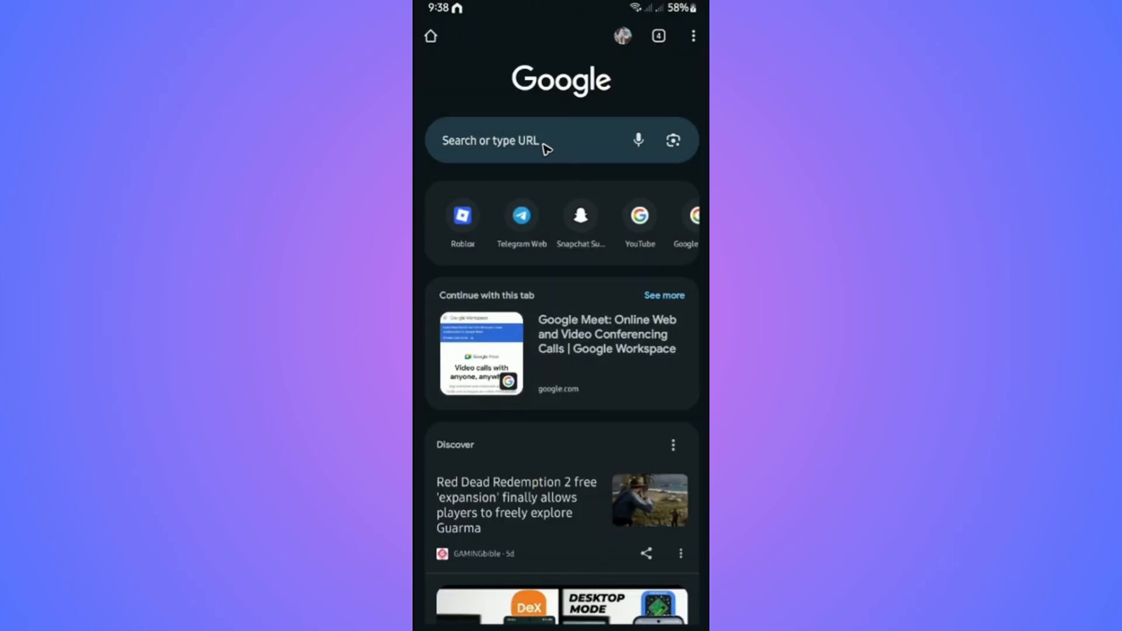
{"action": "left_click", "coordinate": [522, 141]}
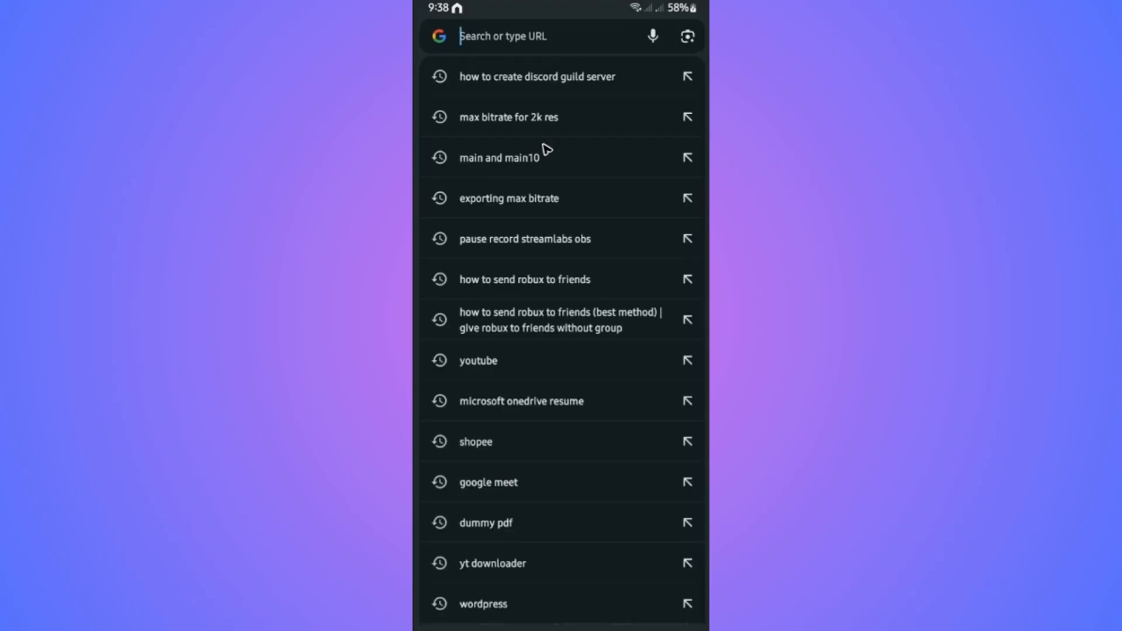
{"action": "type", "text": "help.tw"}
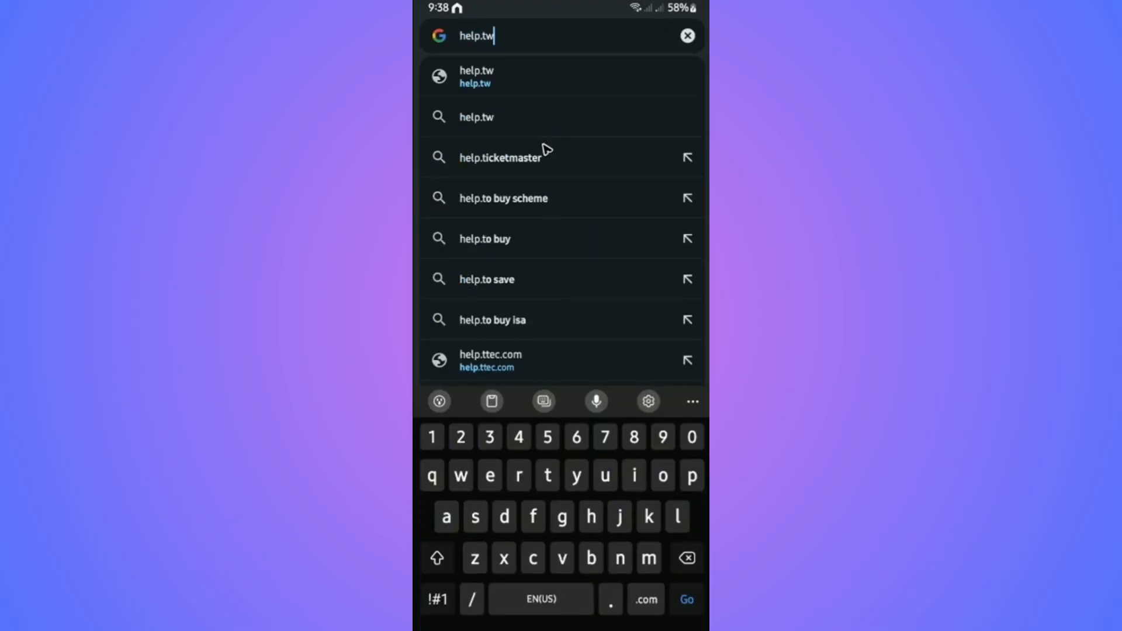
{"action": "type", "text": "itter"}
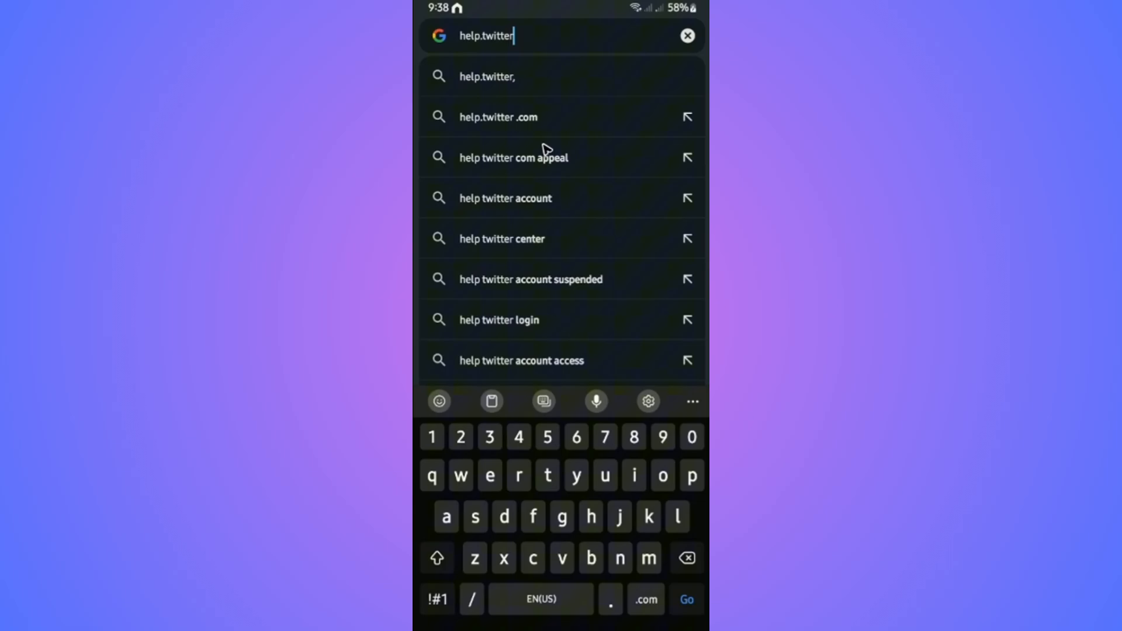
- Load the help site and search its articles for 'recover', browsing the results
{"action": "left_click", "coordinate": [498, 117]}
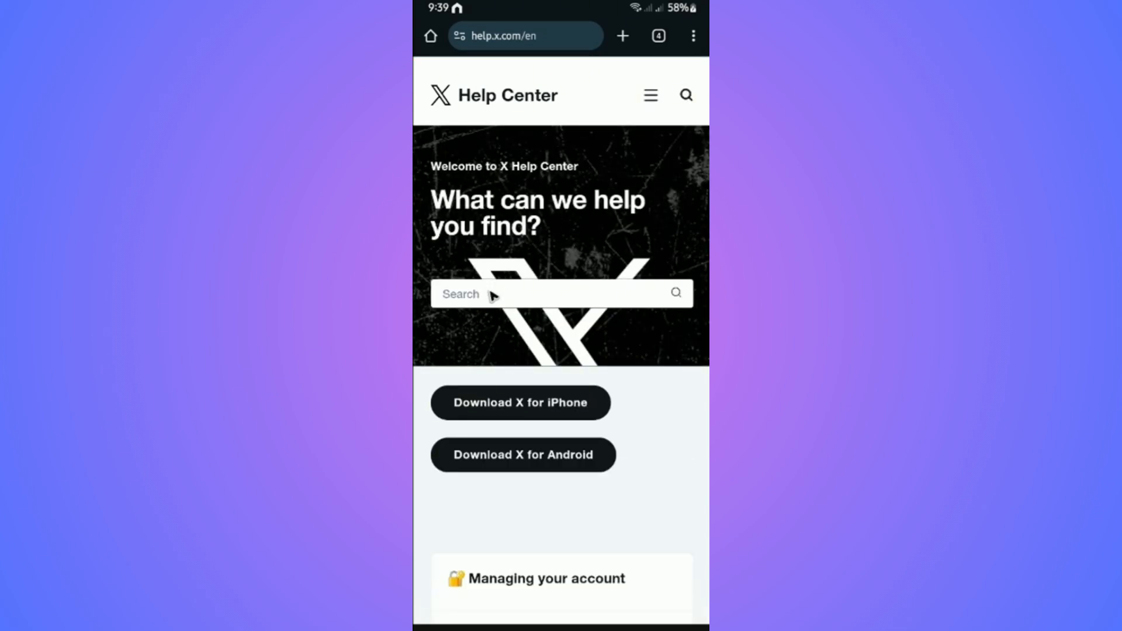
{"action": "type", "text": "recover"}
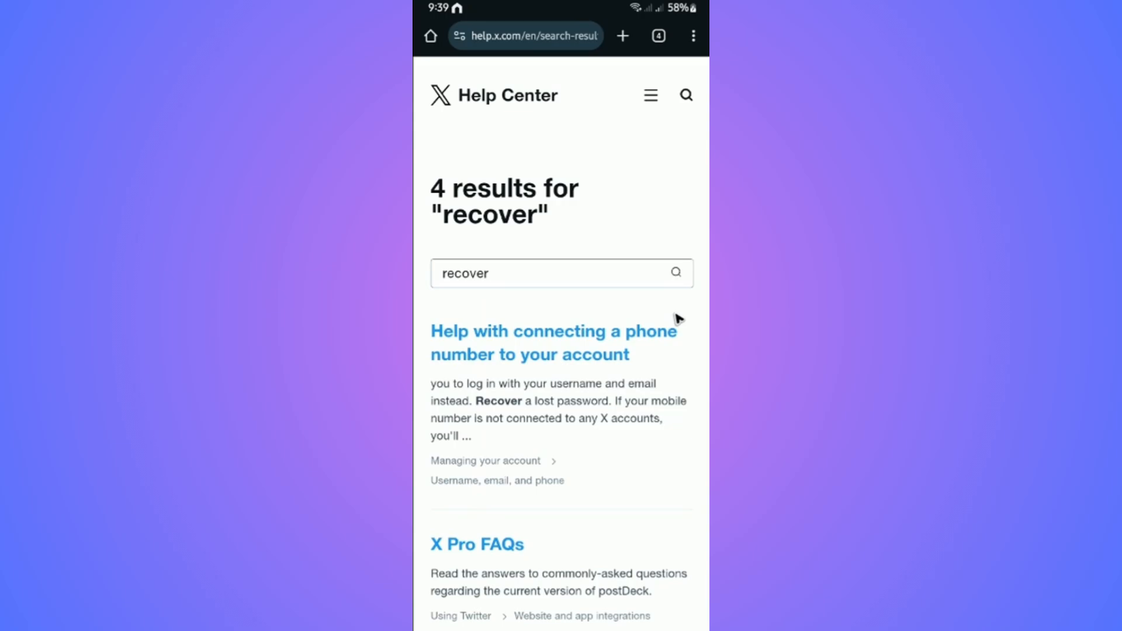
{"action": "scroll", "scroll_direction": "down", "scroll_amount": 3}
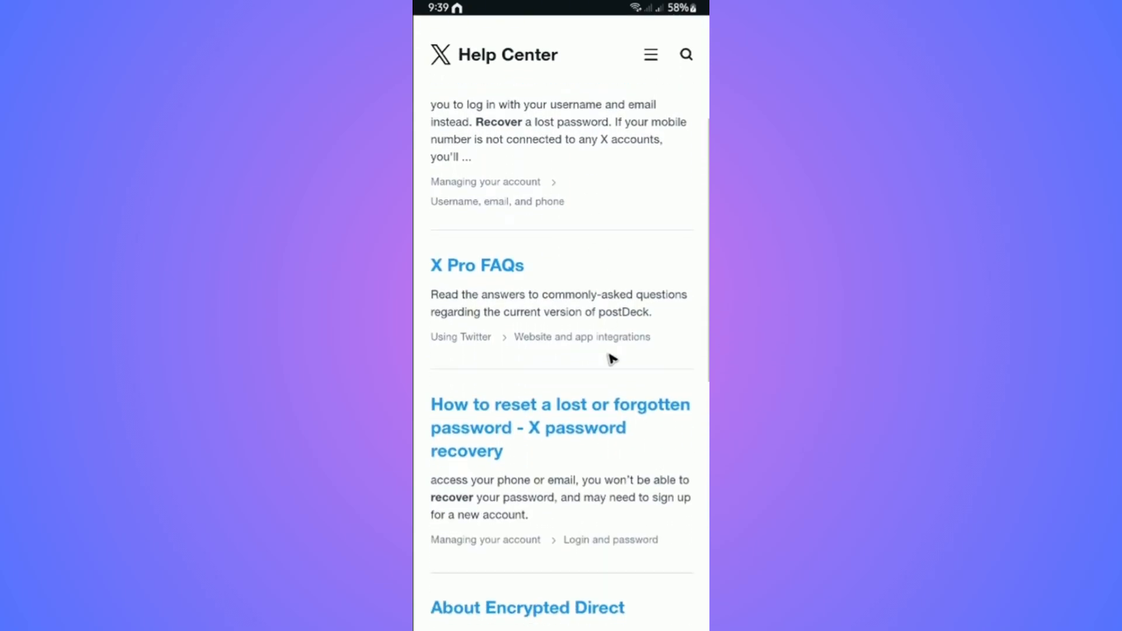
{"action": "mouse_move", "coordinate": [613, 428]}
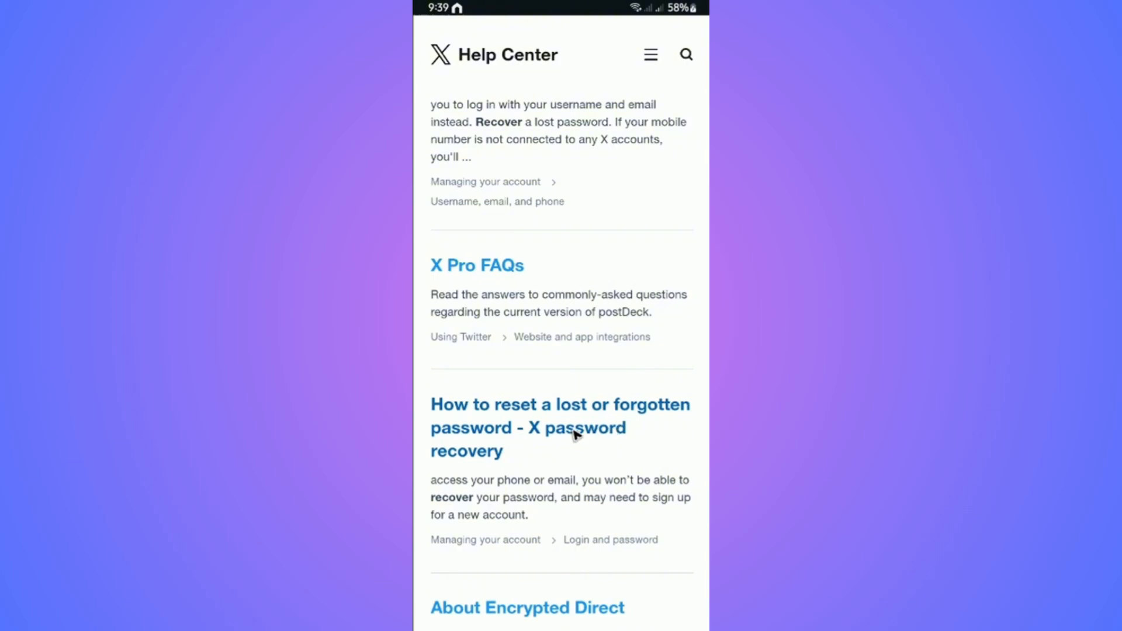
{"action": "mouse_move", "coordinate": [550, 442]}
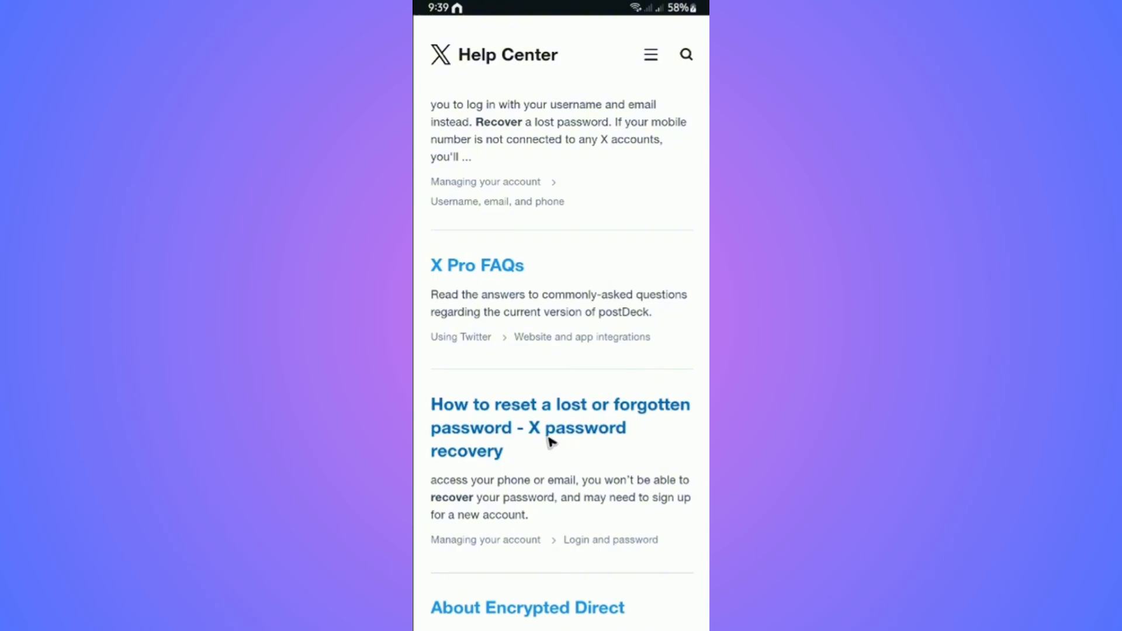
- Read the 'How to reset a lost or forgotten password' article down to More password help
{"action": "left_click", "coordinate": [560, 428]}
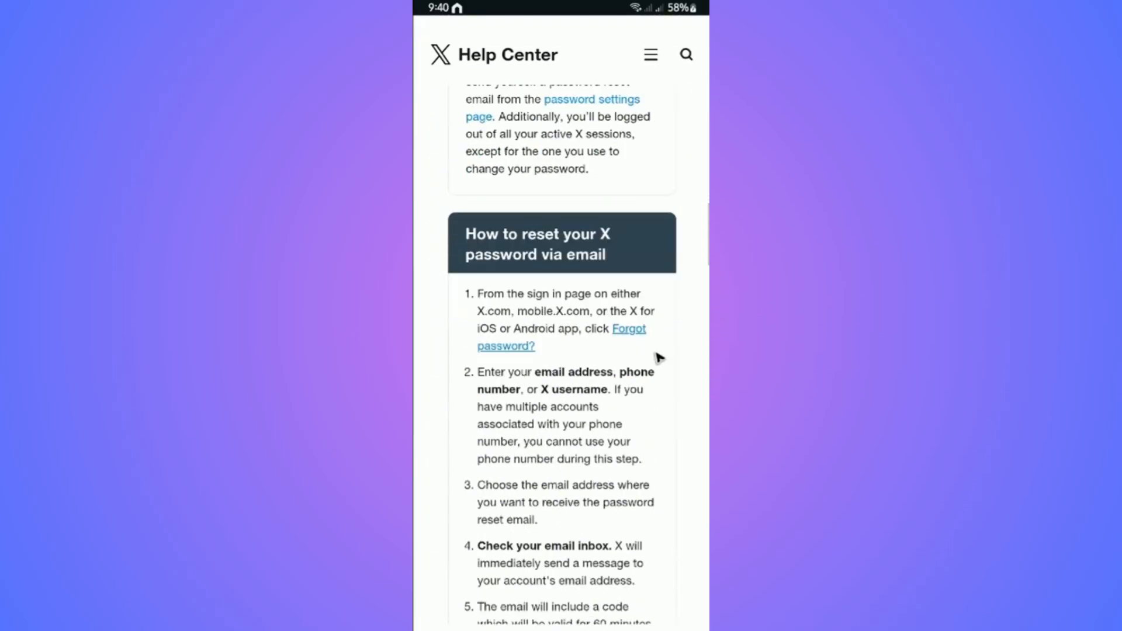
{"action": "scroll", "scroll_direction": "down", "scroll_amount": 3}
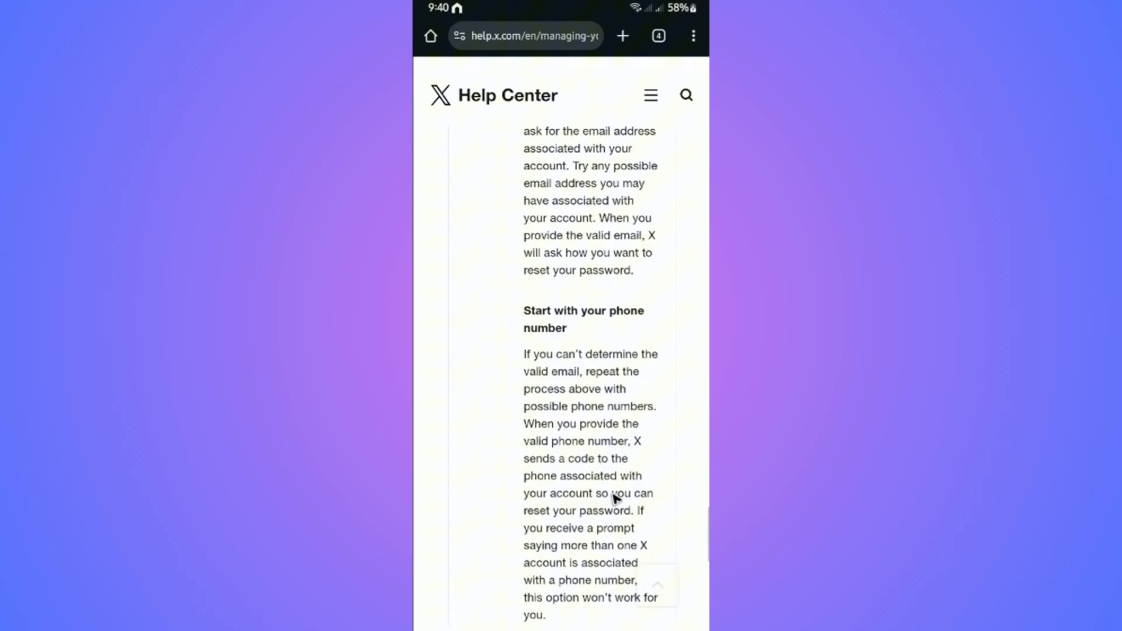
{"action": "scroll", "scroll_direction": "down", "scroll_amount": 3}
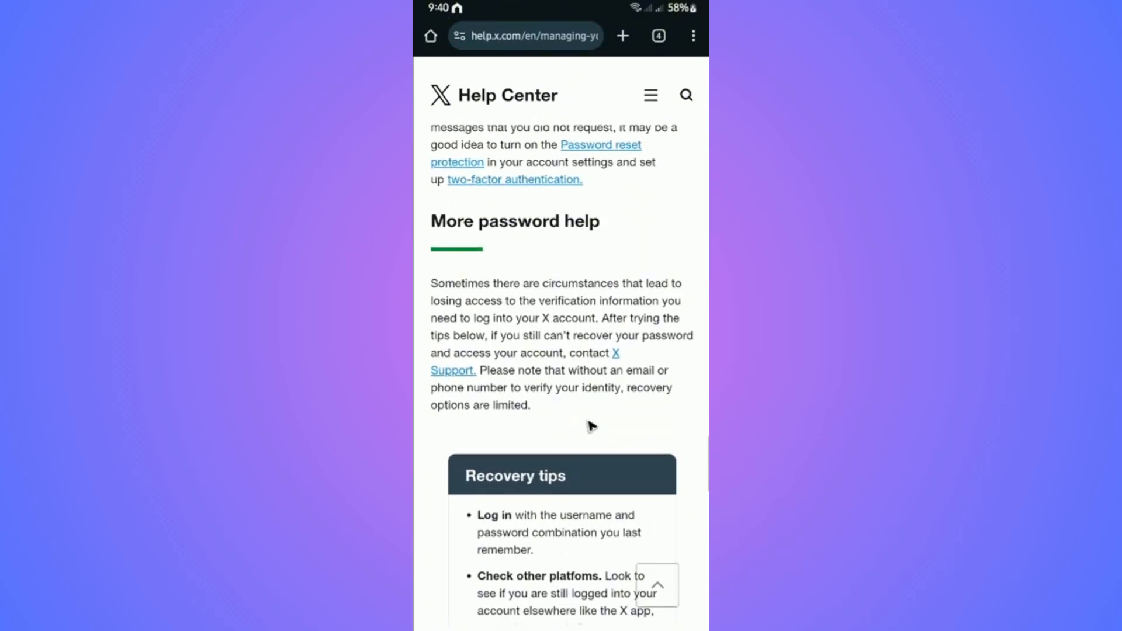
{"action": "scroll", "scroll_direction": "up", "scroll_amount": 3}
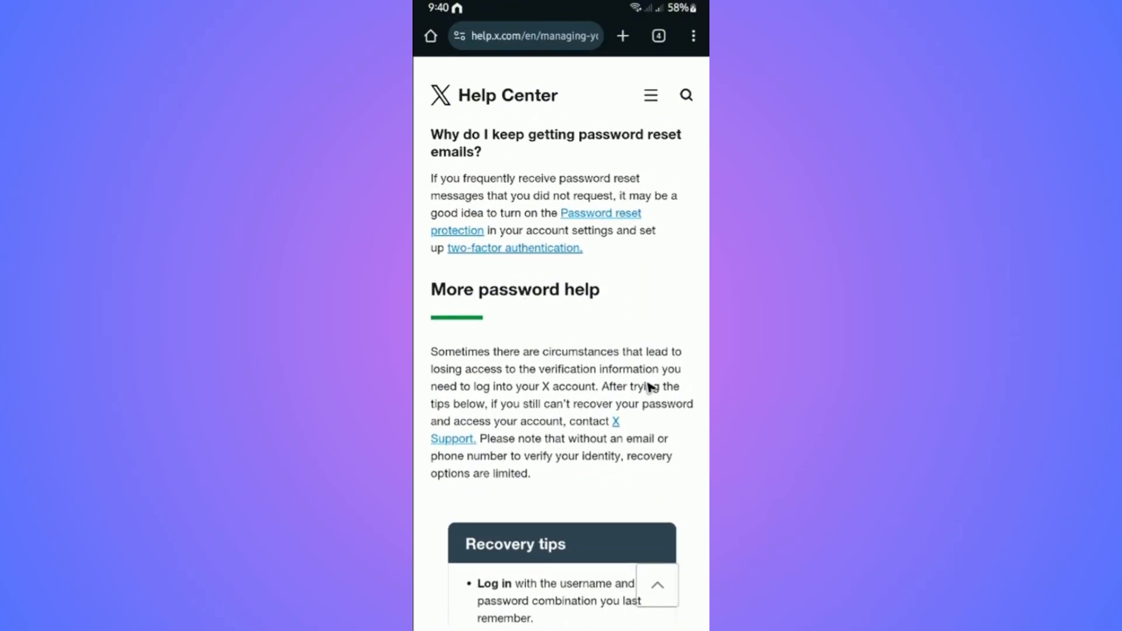
{"action": "mouse_move", "coordinate": [452, 447]}
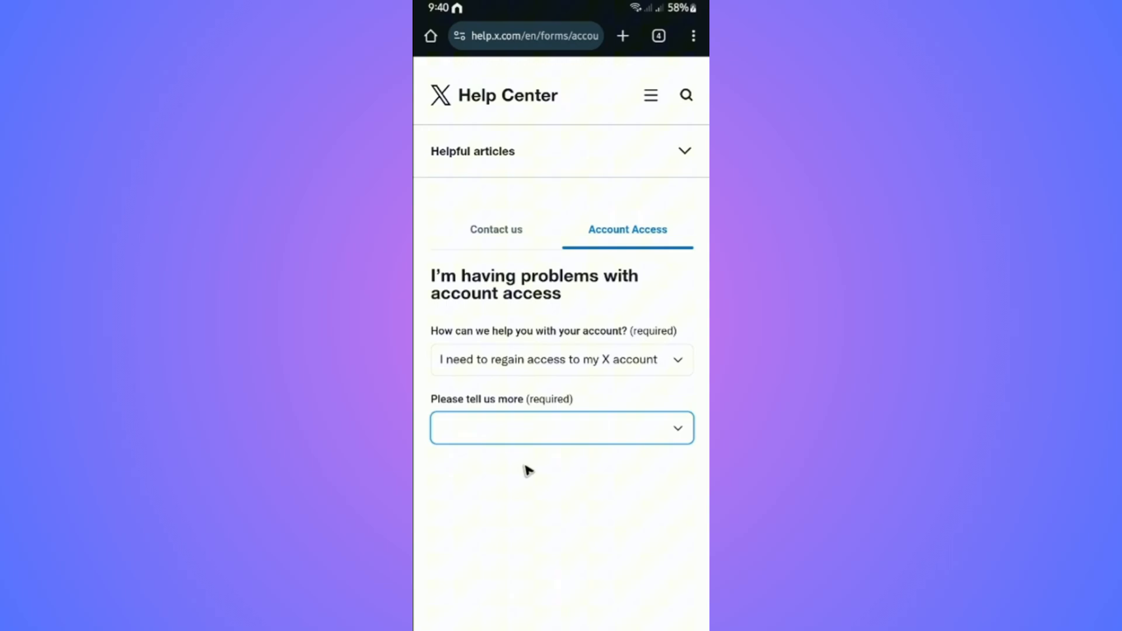
{"action": "mouse_move", "coordinate": [533, 458]}
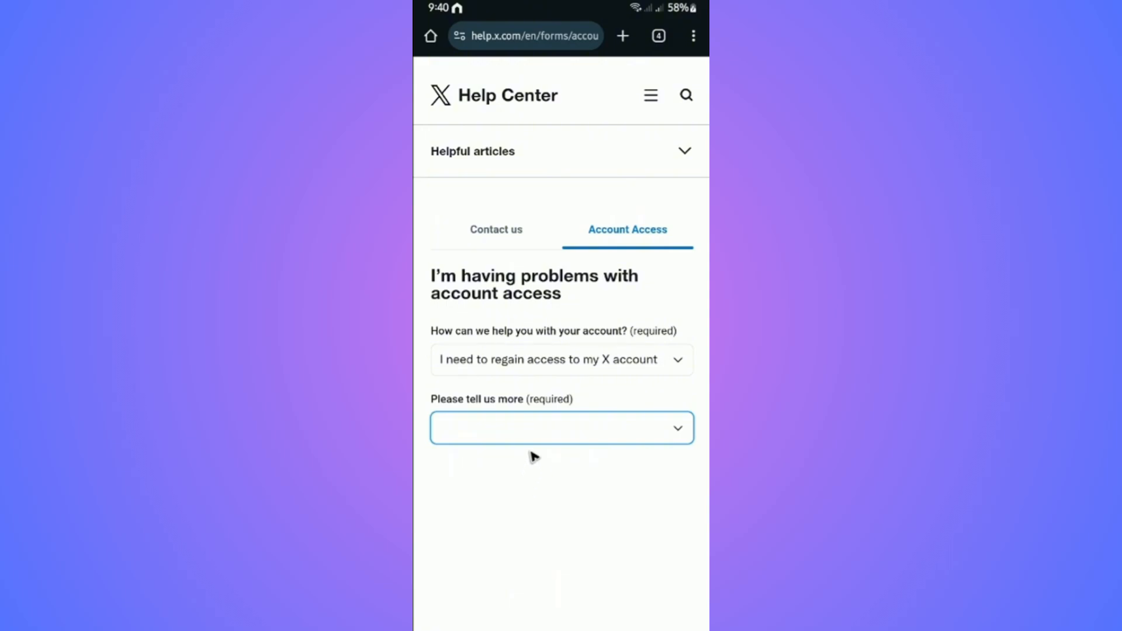
{"action": "mouse_move", "coordinate": [572, 383]}
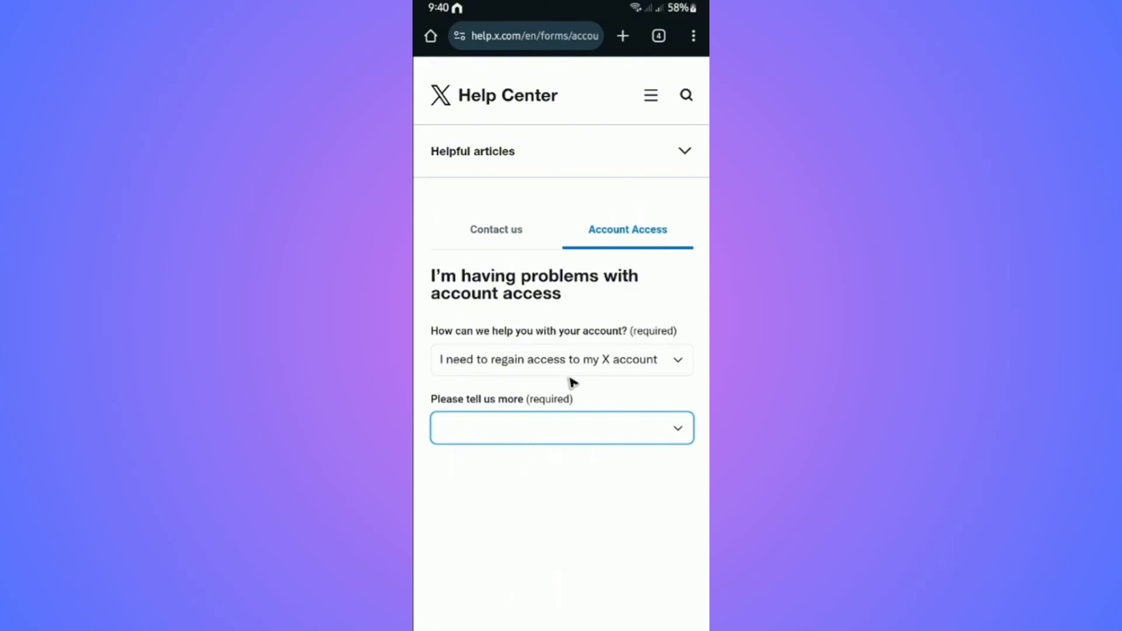
{"action": "mouse_move", "coordinate": [547, 361]}
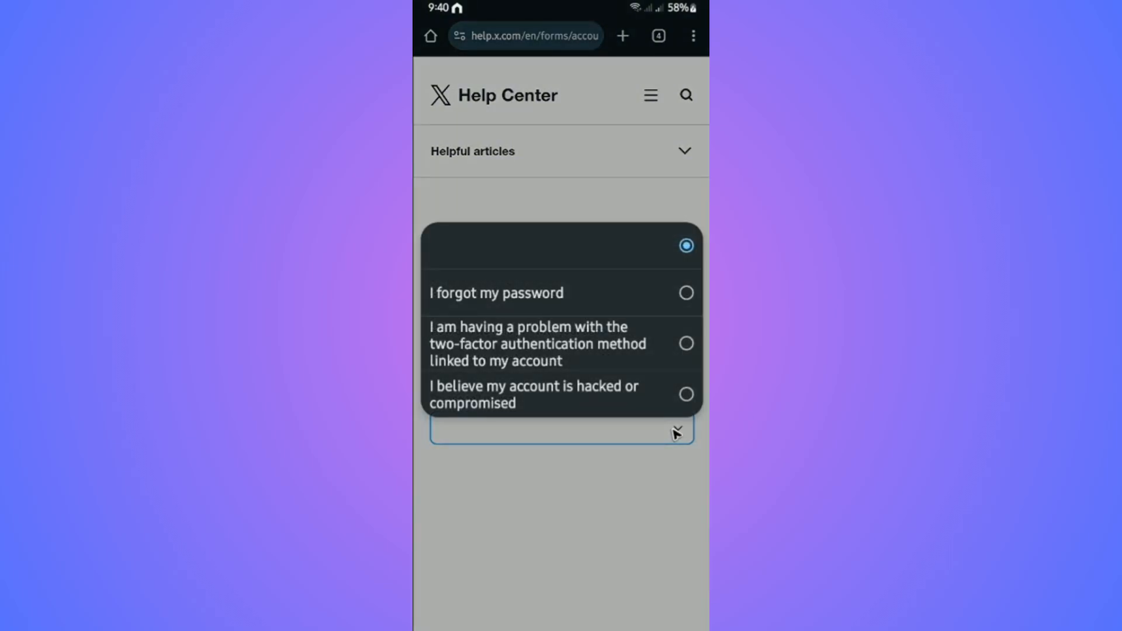
{"action": "mouse_move", "coordinate": [654, 397]}
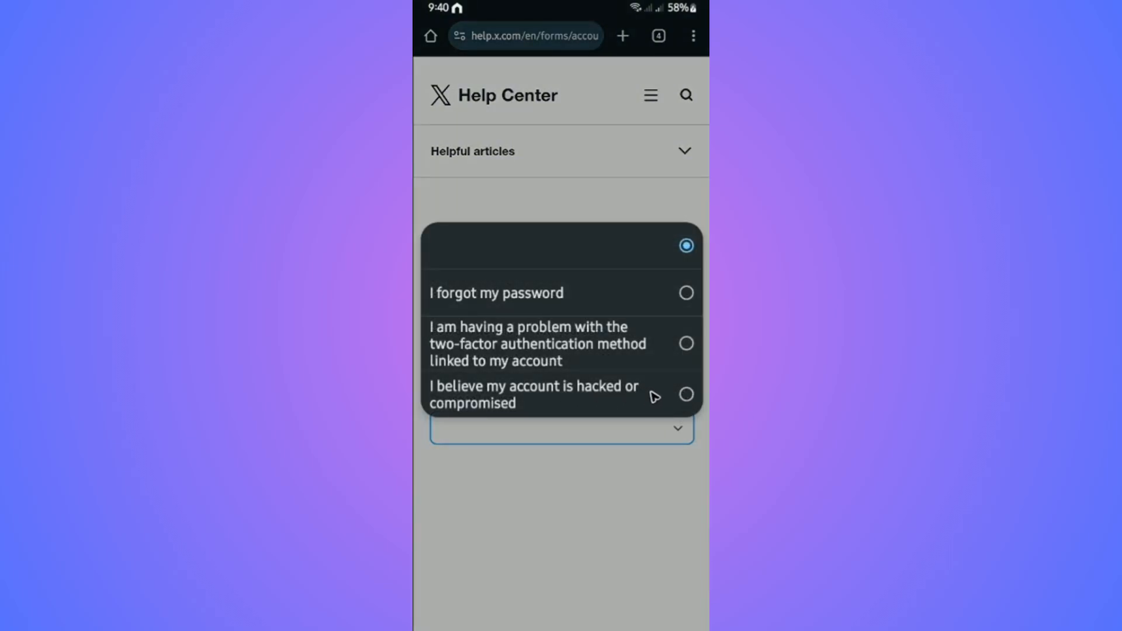
{"action": "mouse_move", "coordinate": [624, 379]}
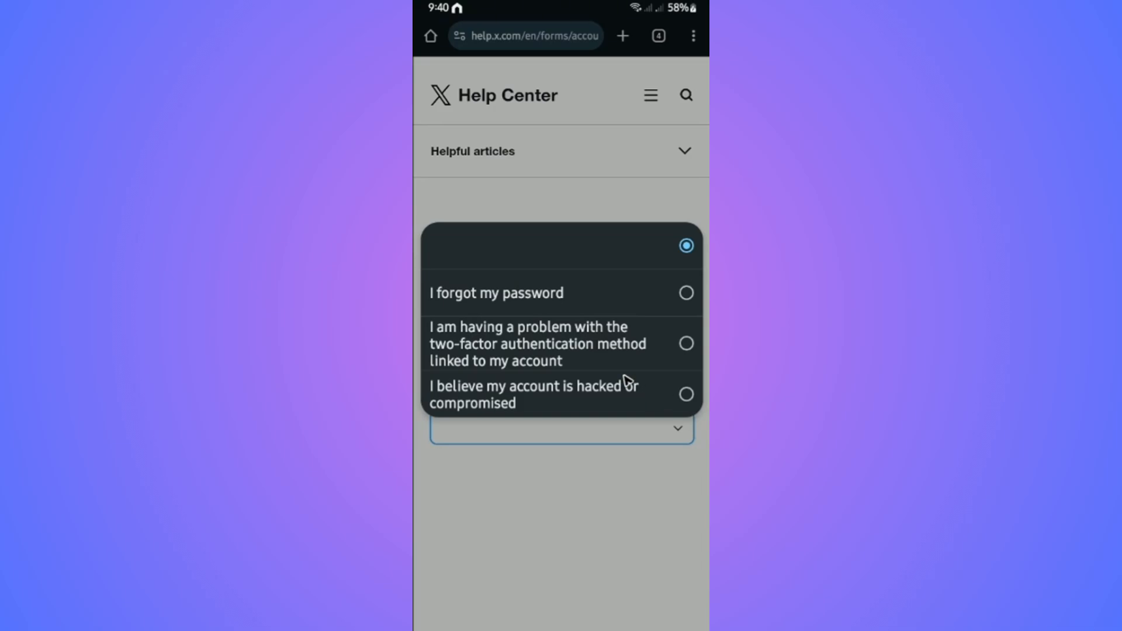
{"action": "mouse_move", "coordinate": [580, 398]}
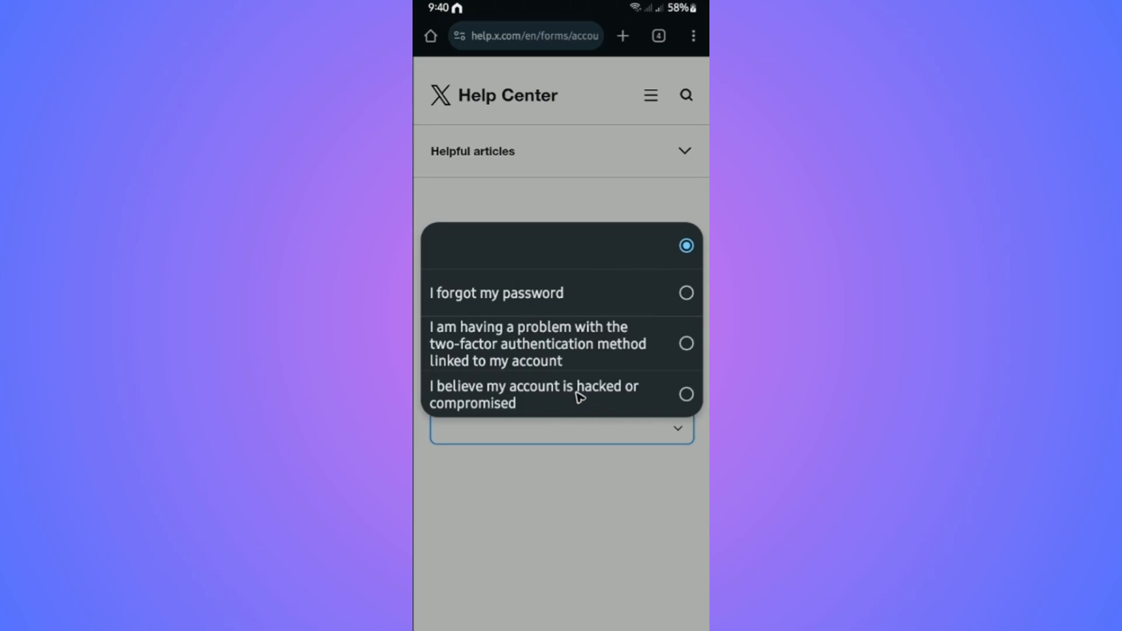
{"action": "mouse_move", "coordinate": [658, 399]}
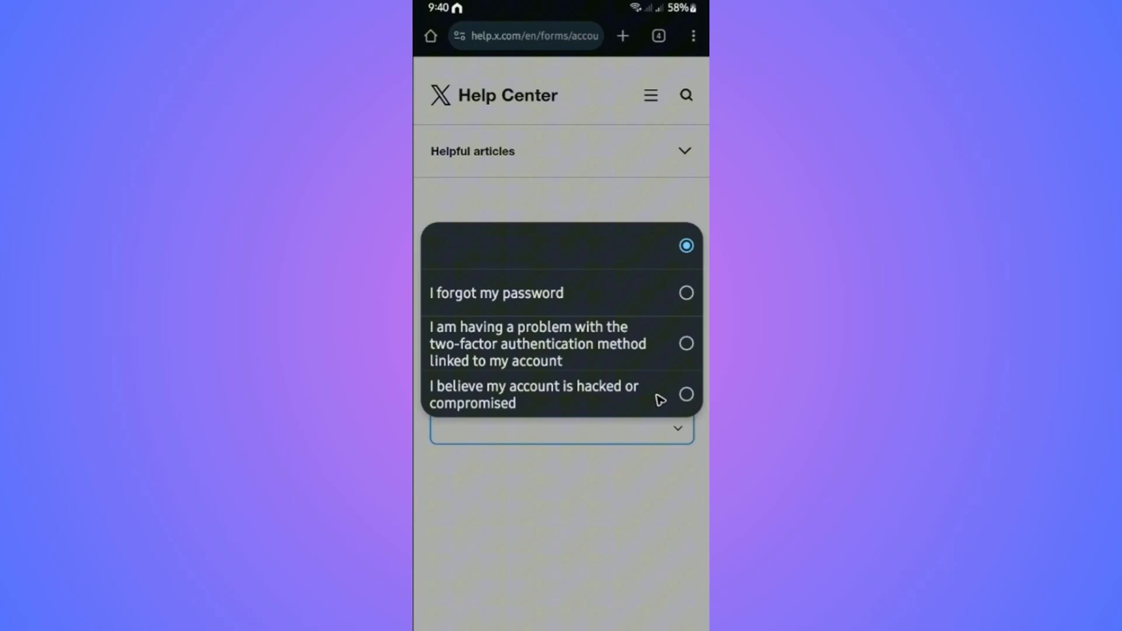
{"action": "mouse_move", "coordinate": [643, 428]}
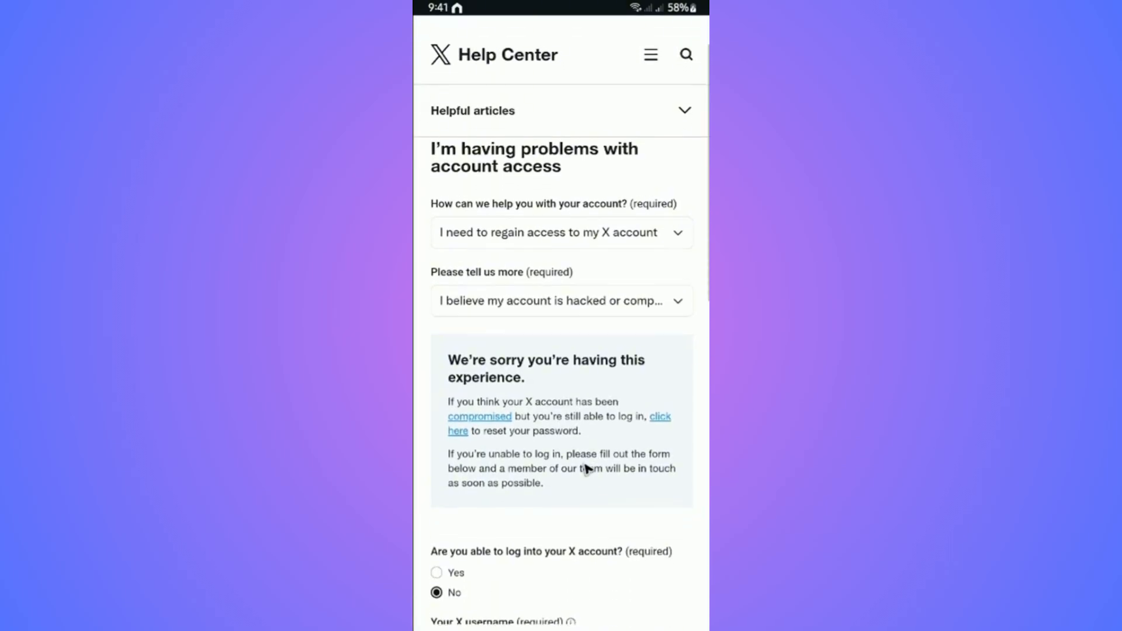
{"action": "scroll", "scroll_direction": "down", "scroll_amount": 3}
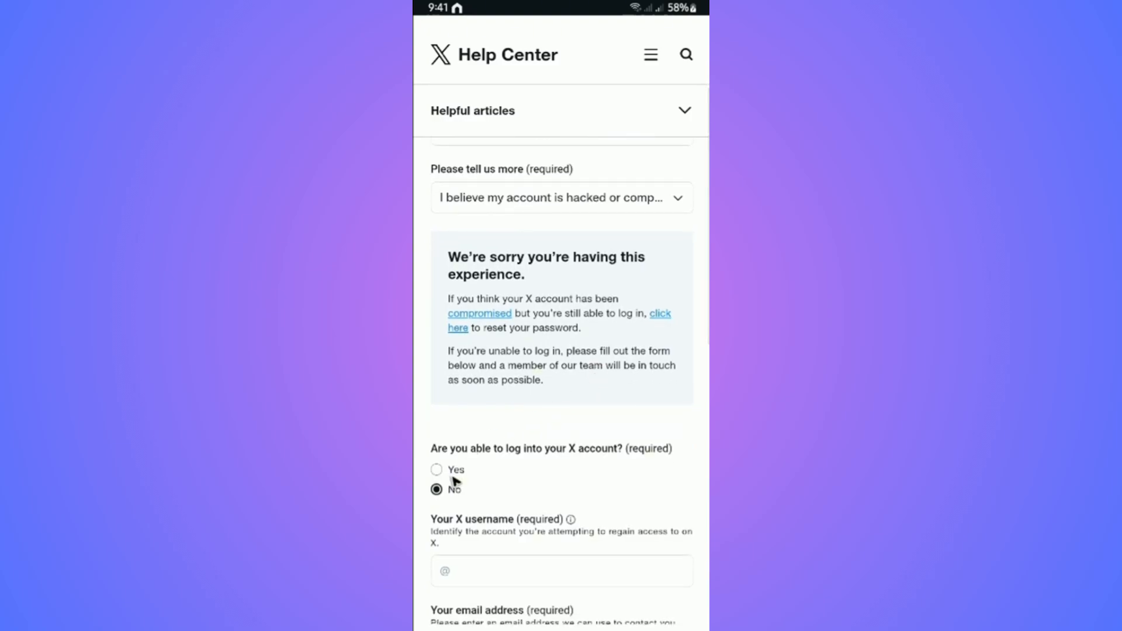
{"action": "scroll", "scroll_direction": "down", "scroll_amount": 3}
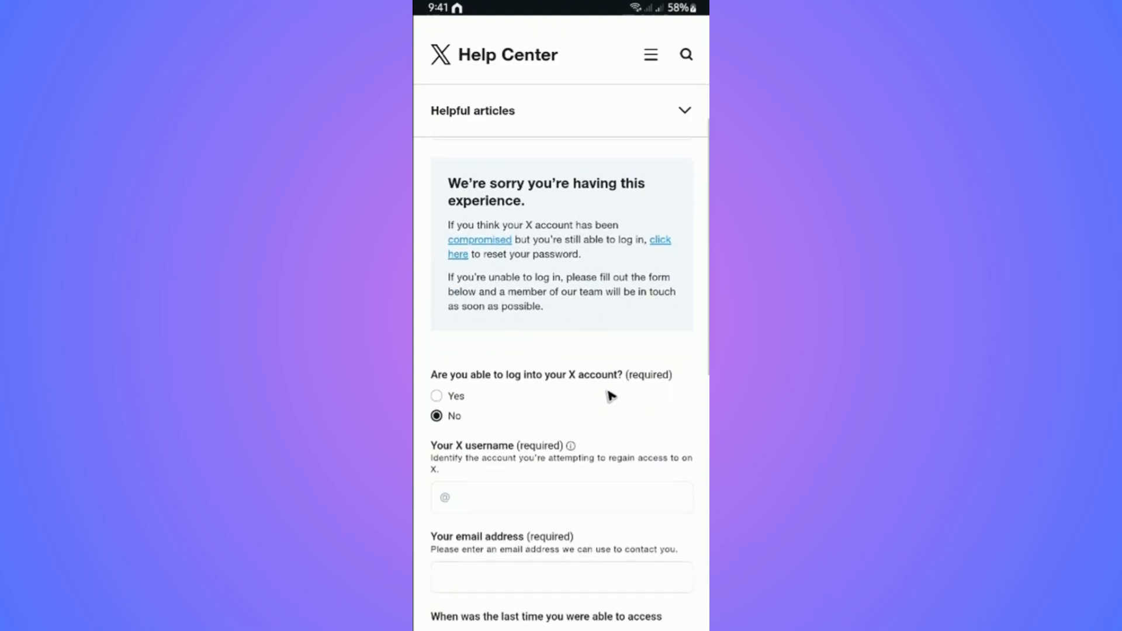
{"action": "scroll", "scroll_direction": "down", "scroll_amount": 3}
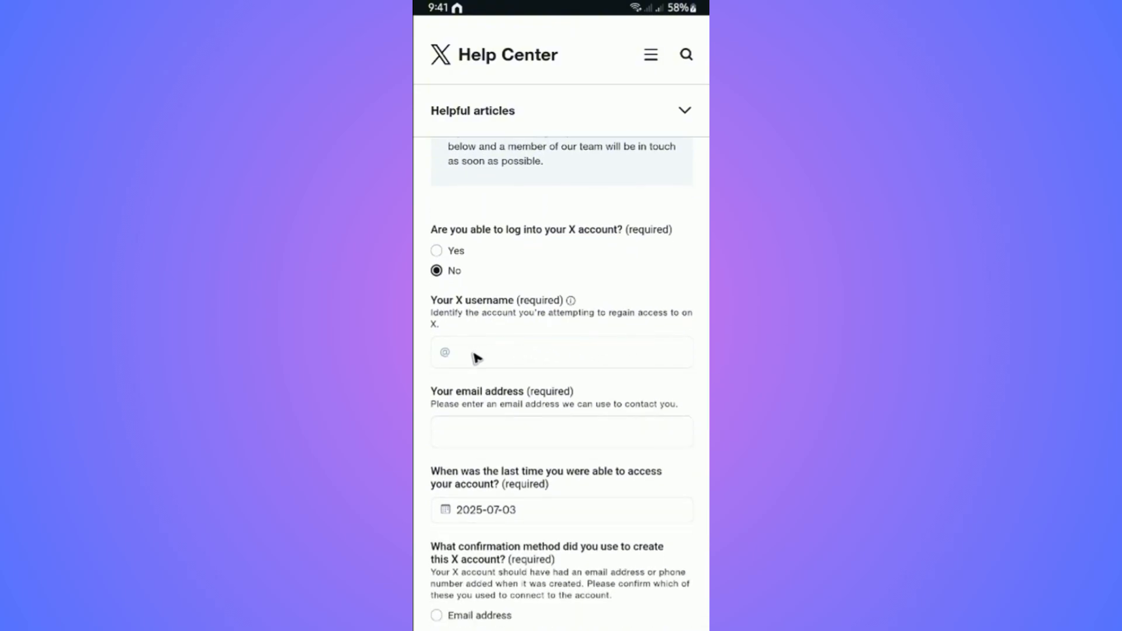
{"action": "mouse_move", "coordinate": [697, 338]}
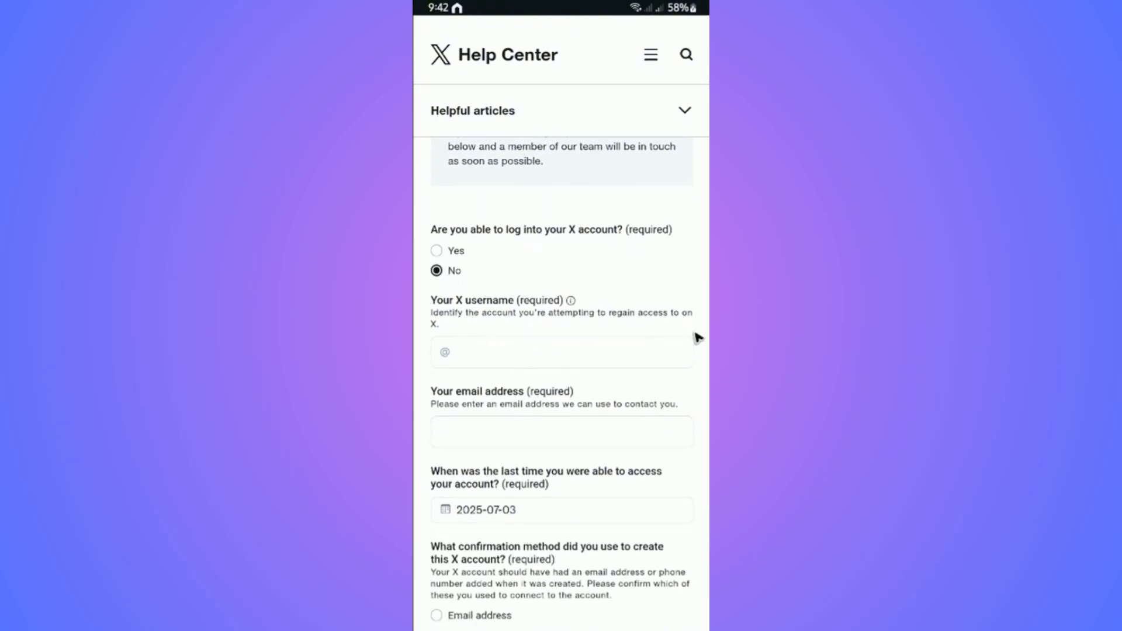
{"action": "mouse_move", "coordinate": [451, 359]}
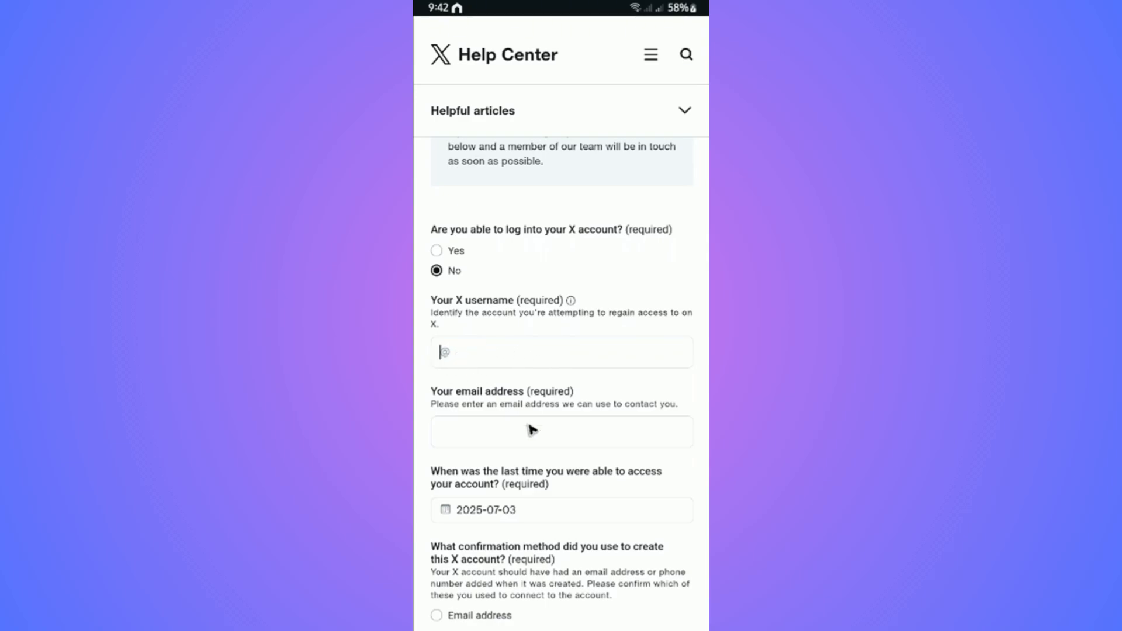
{"action": "left_click", "coordinate": [561, 352]}
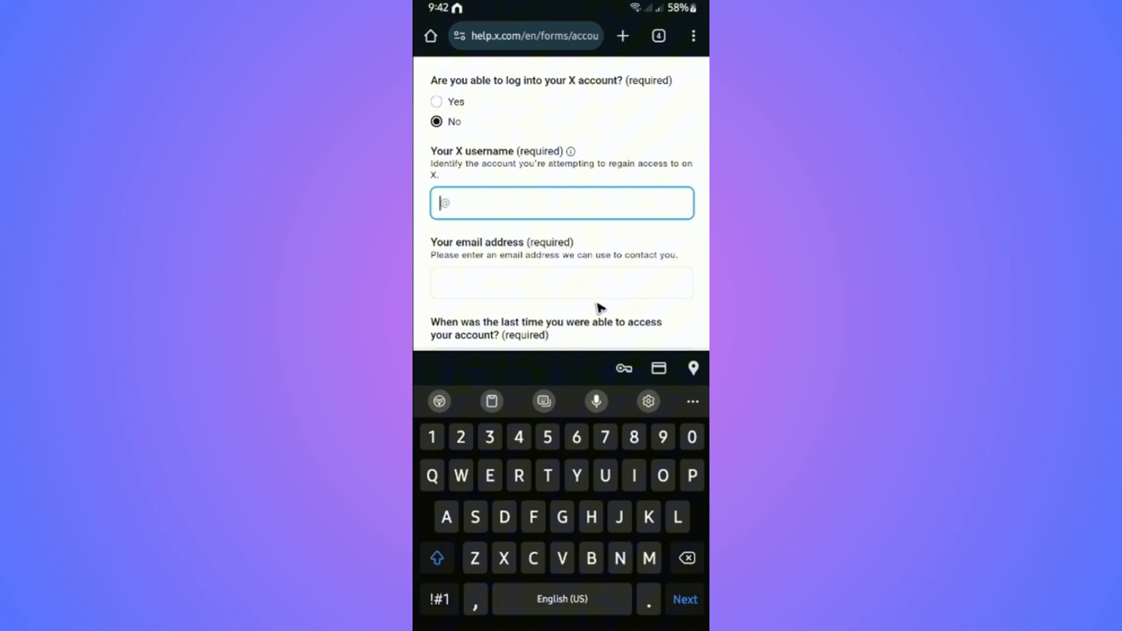
{"action": "type", "text": "made"}
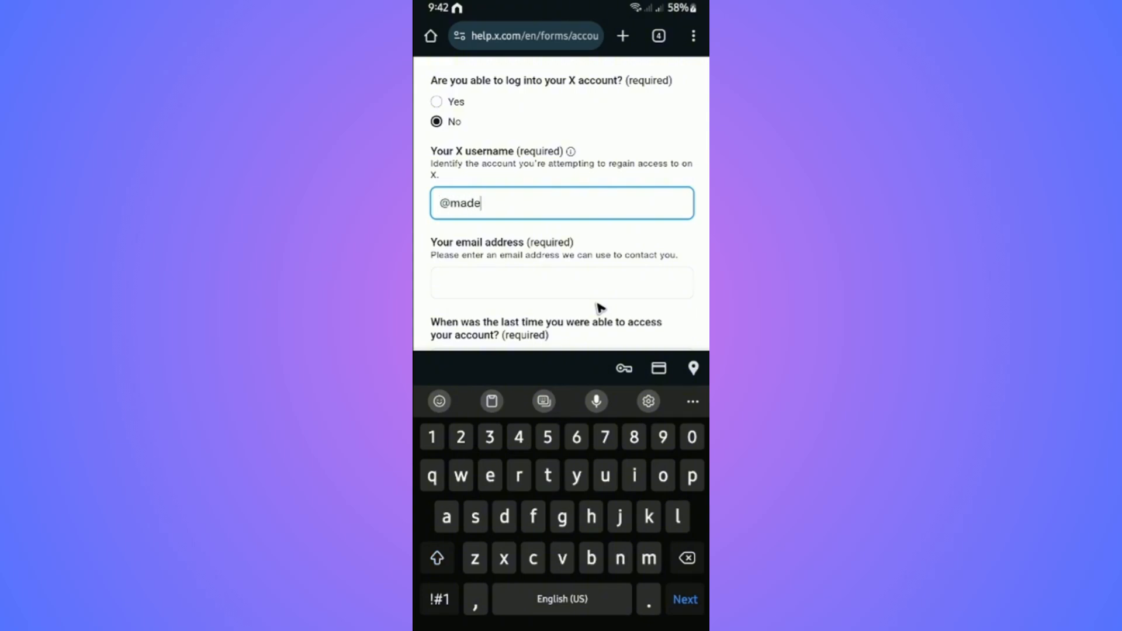
{"action": "type", "text": "4money"}
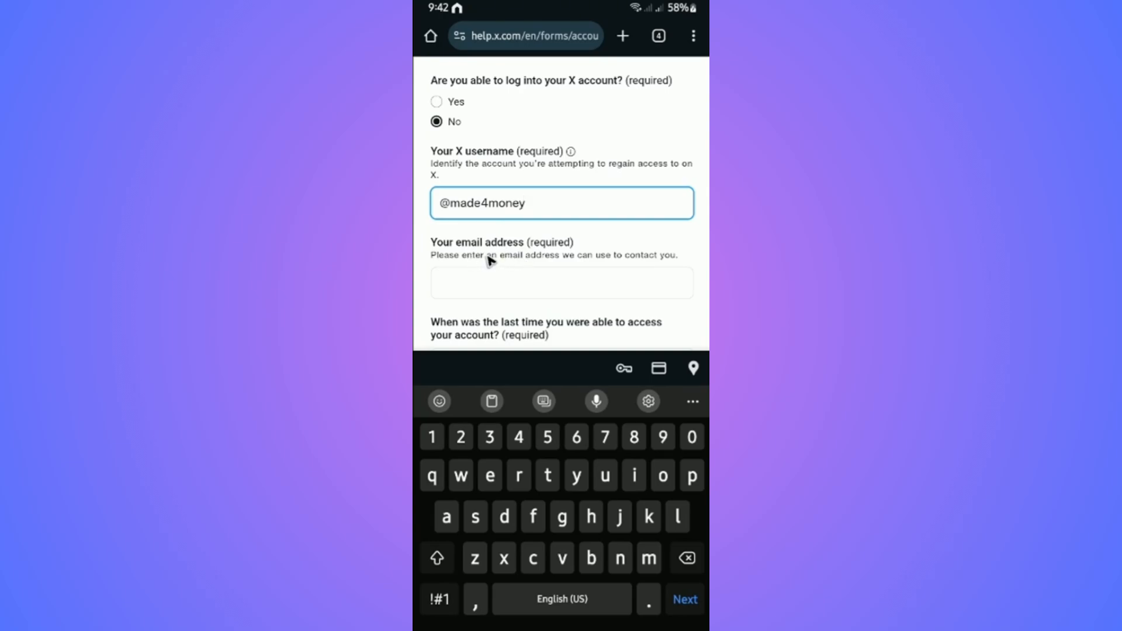
{"action": "mouse_move", "coordinate": [522, 263]}
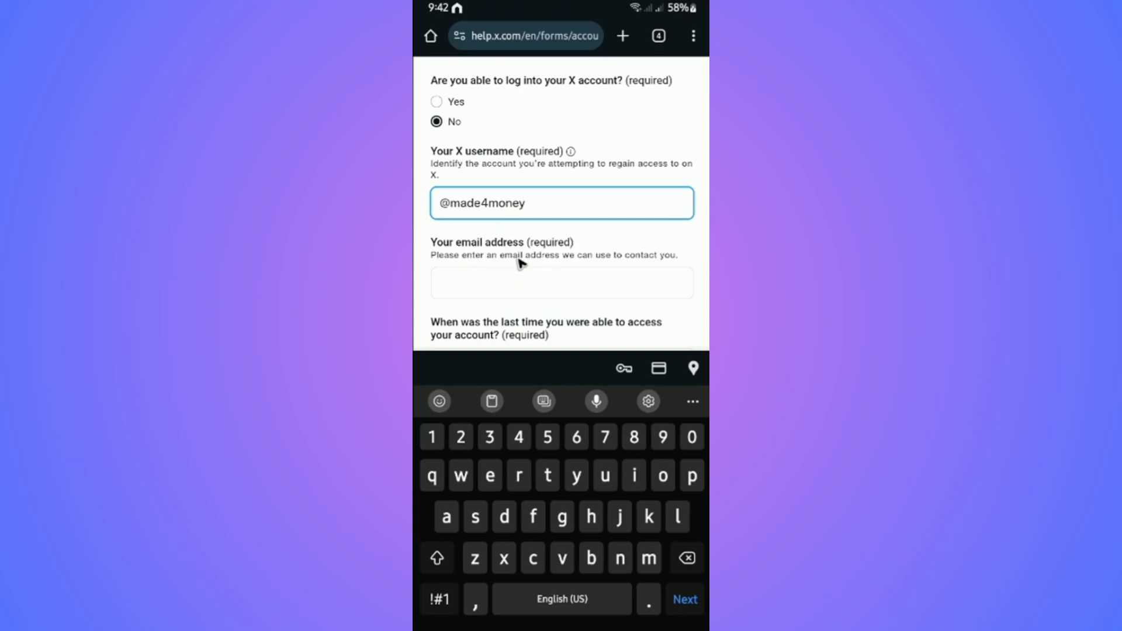
{"action": "mouse_move", "coordinate": [459, 289]}
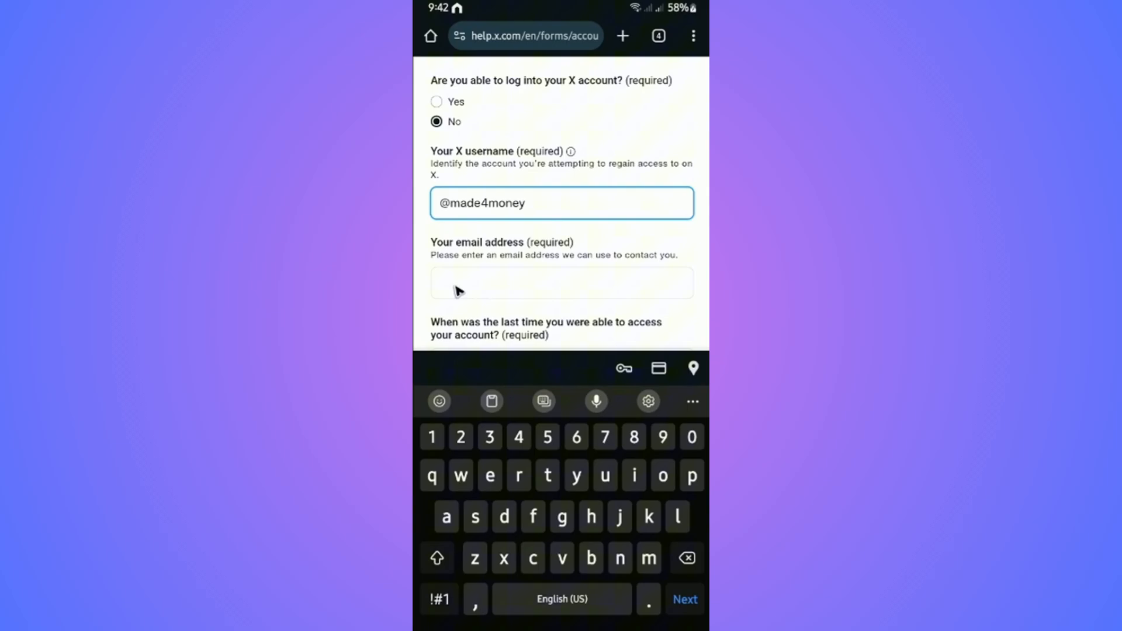
{"action": "mouse_move", "coordinate": [598, 272]}
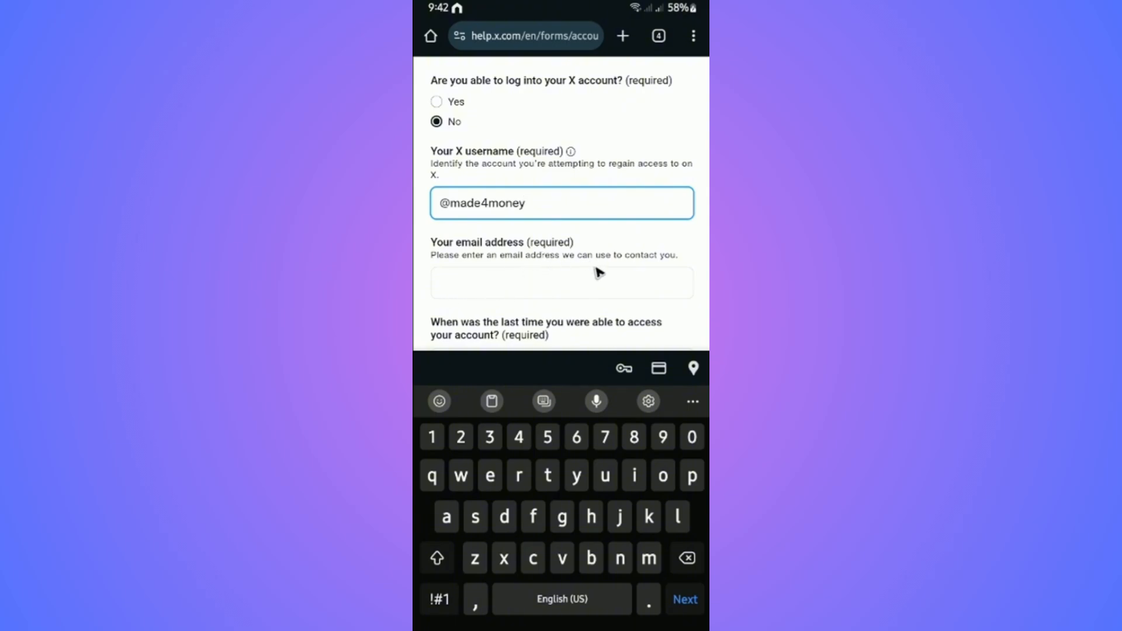
{"action": "mouse_move", "coordinate": [593, 263]}
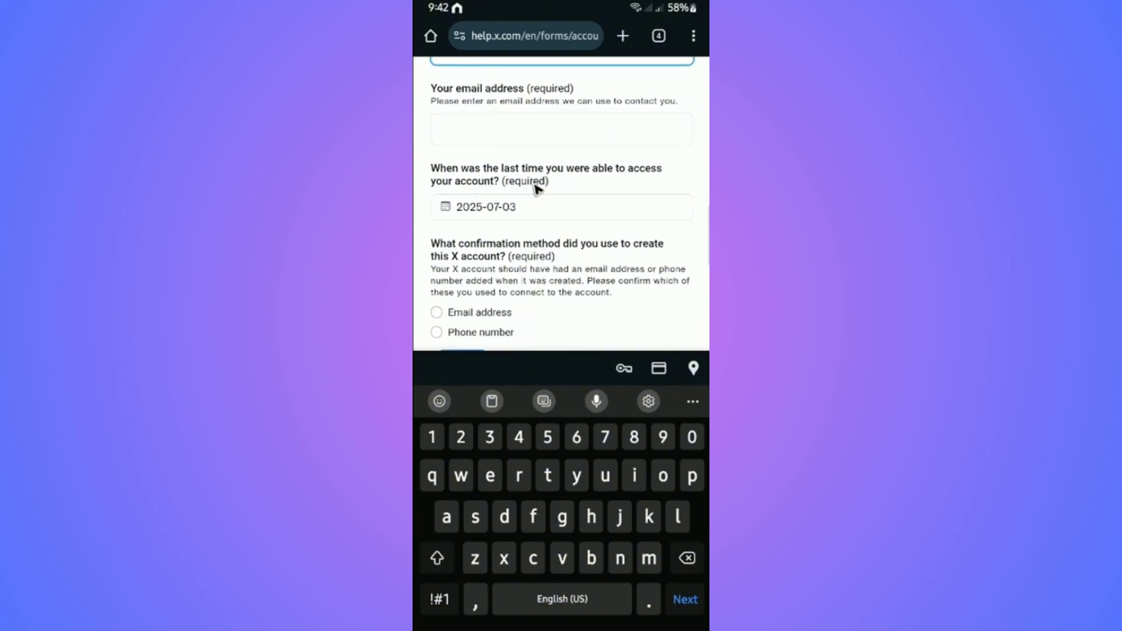
{"action": "mouse_move", "coordinate": [518, 192]}
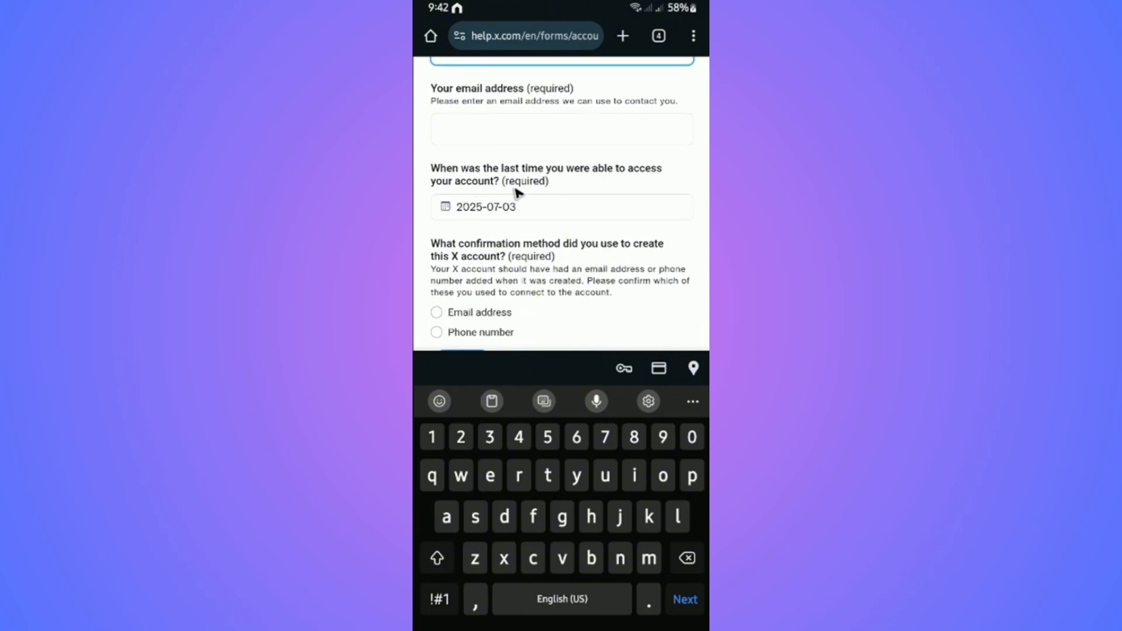
{"action": "scroll", "scroll_direction": "down", "scroll_amount": 3}
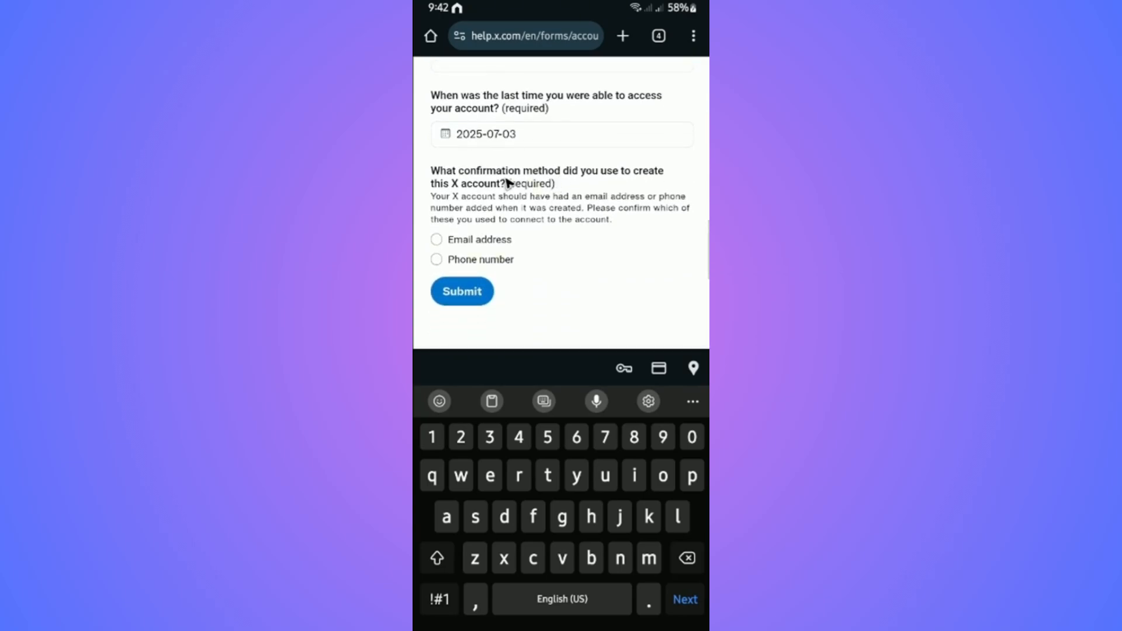
{"action": "mouse_move", "coordinate": [587, 199]}
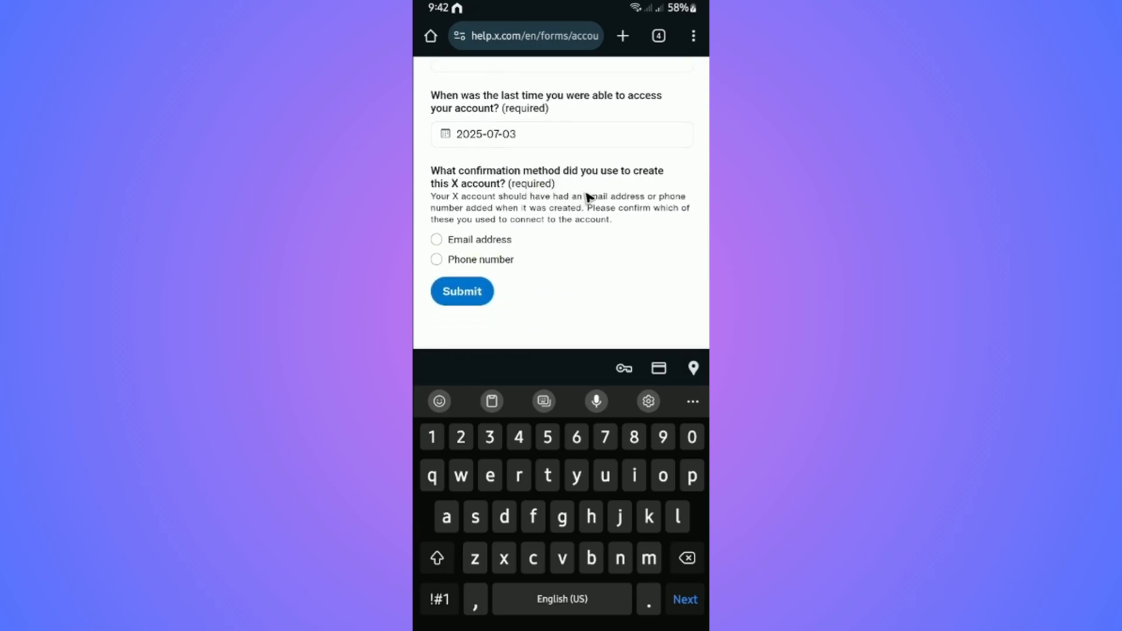
{"action": "mouse_move", "coordinate": [606, 218]}
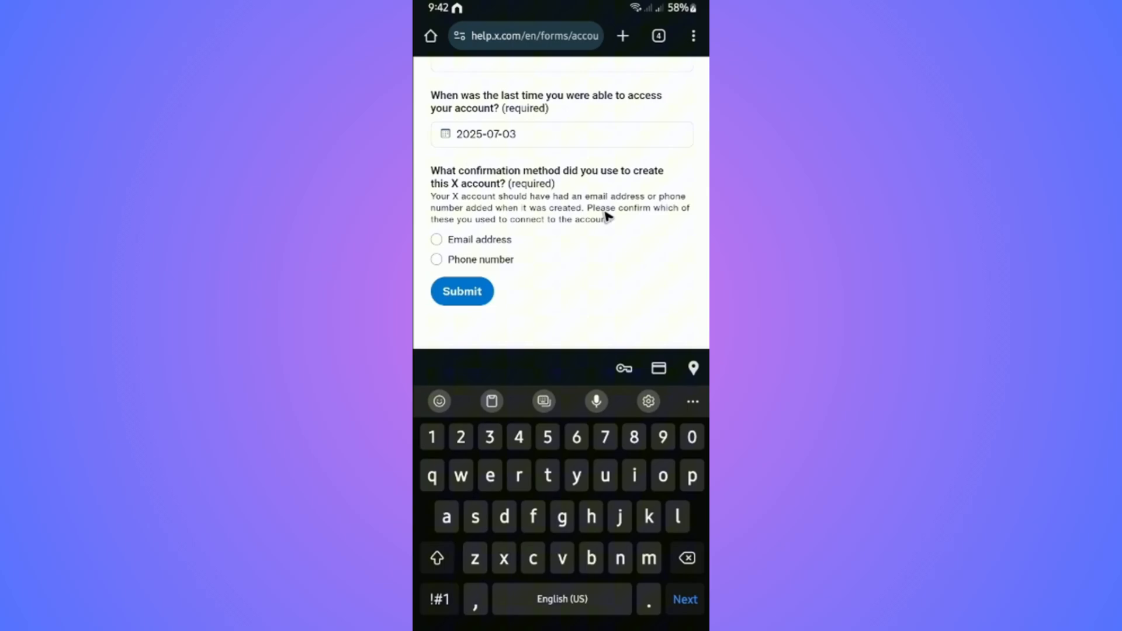
{"action": "scroll", "scroll_direction": "down", "scroll_amount": 3}
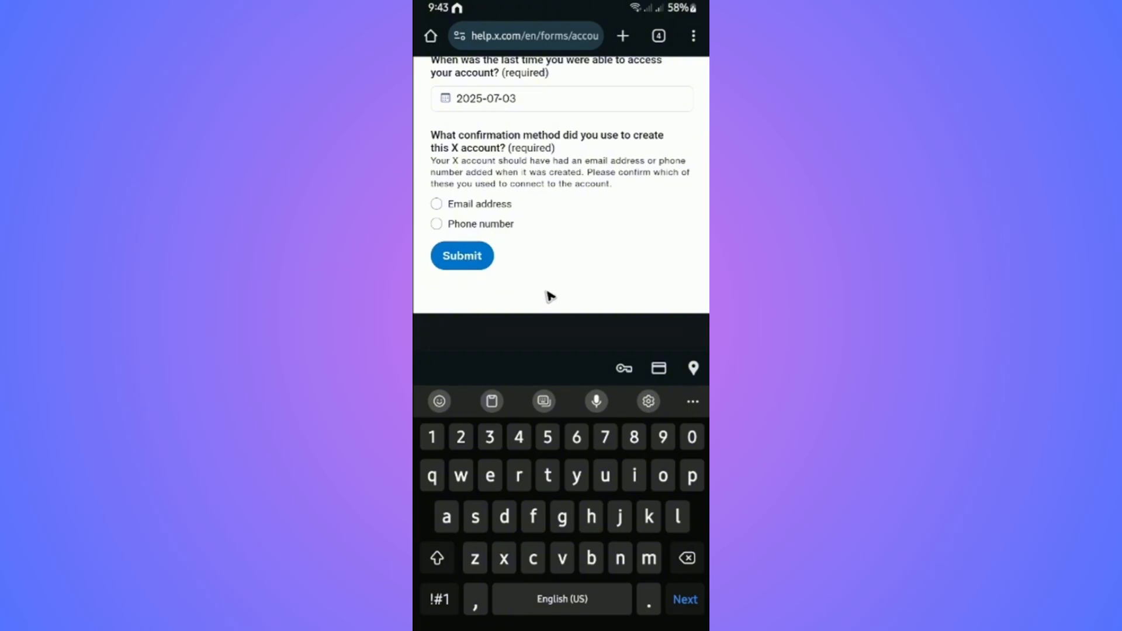
{"action": "mouse_move", "coordinate": [548, 298]}
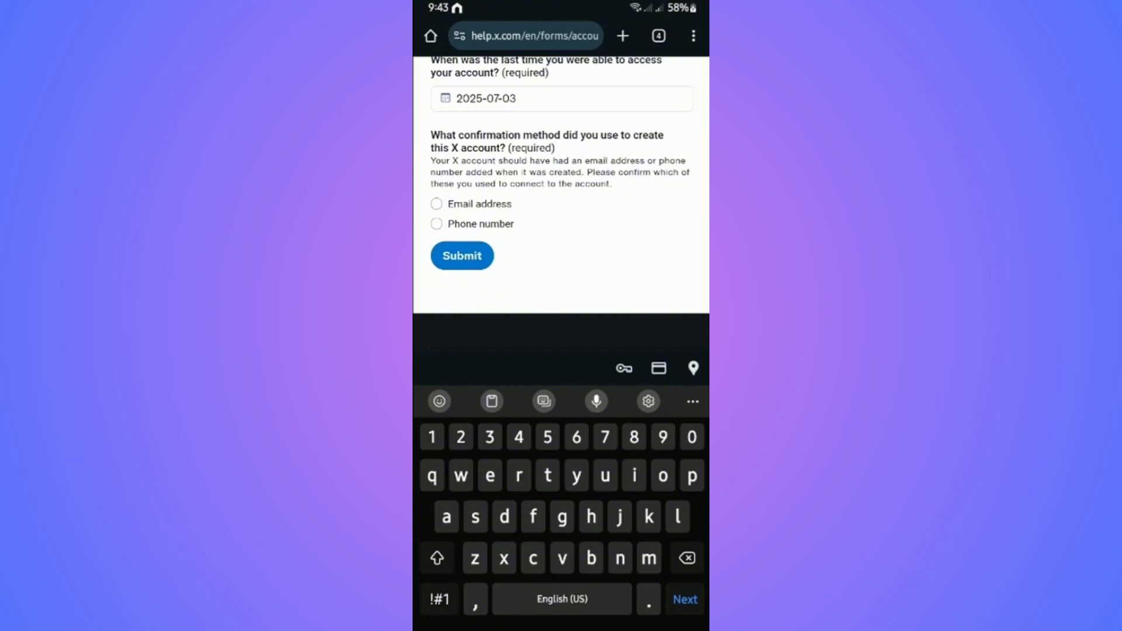